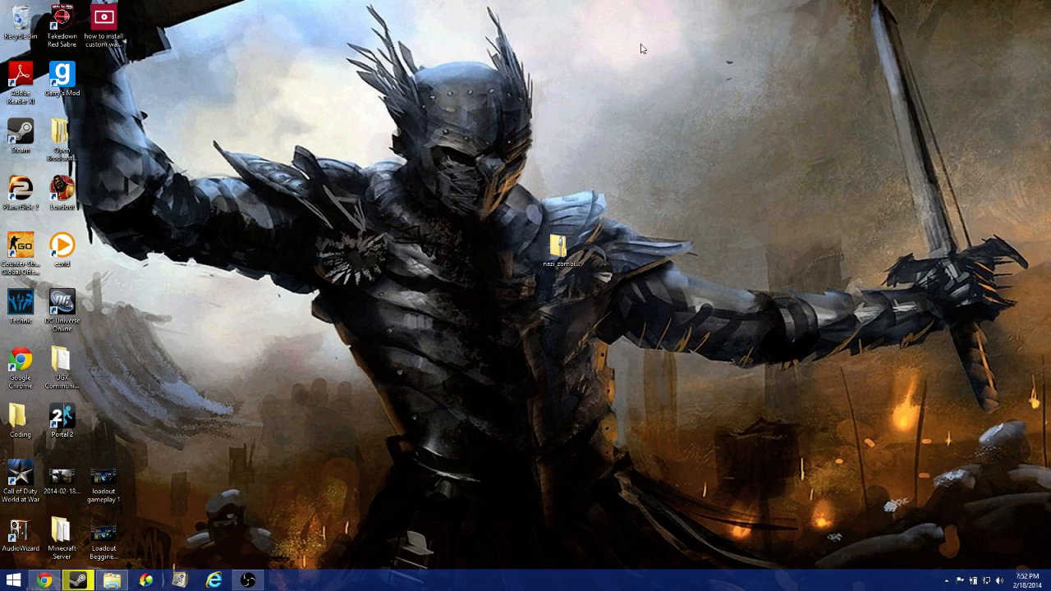
pyautogui.moveTo(678, 49)
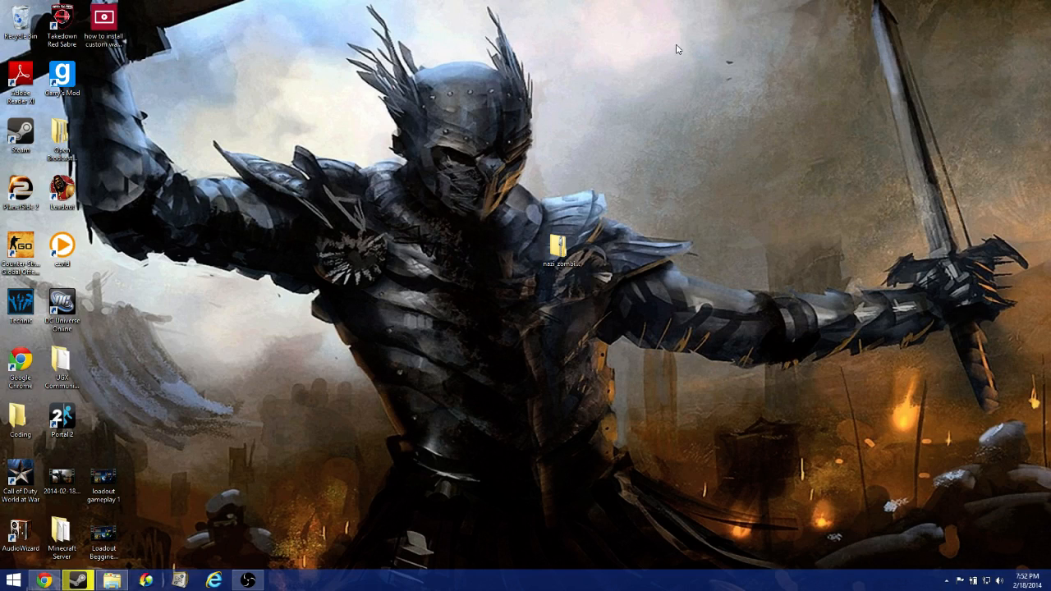
pyautogui.moveTo(575, 197)
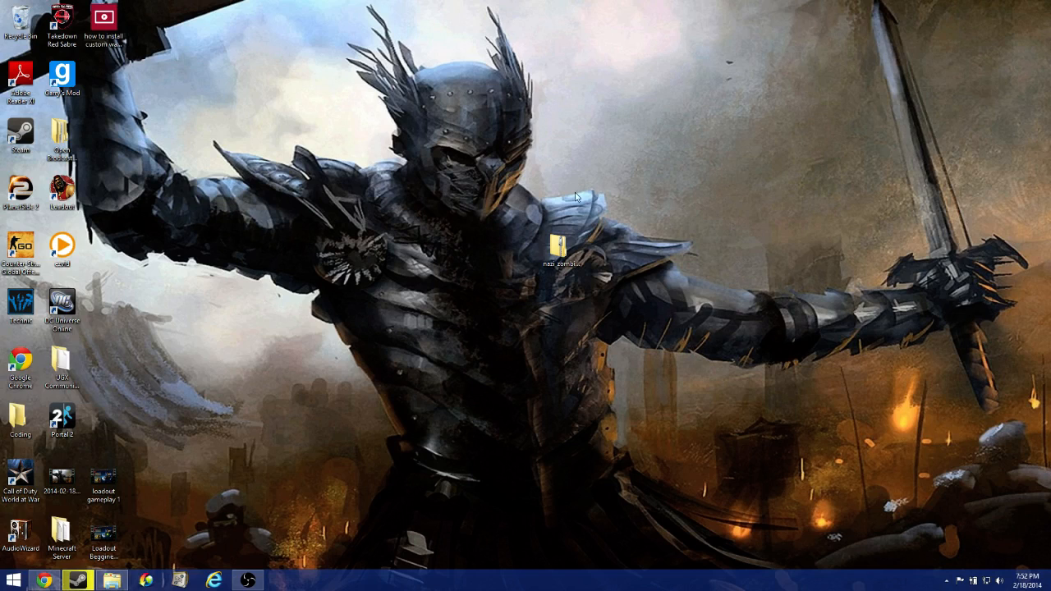
pyautogui.moveTo(619, 204)
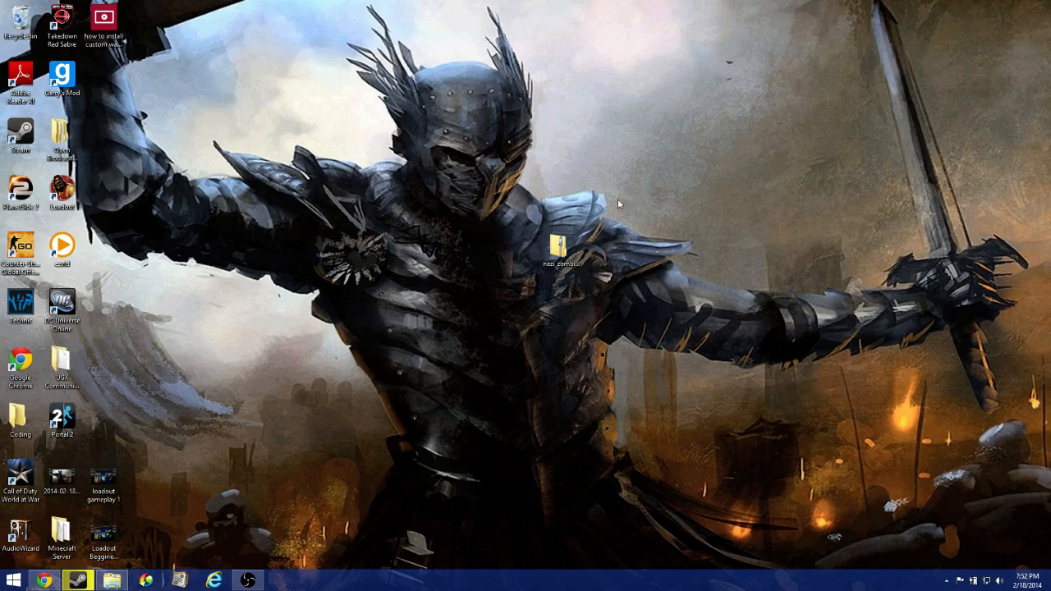
pyautogui.moveTo(670, 163)
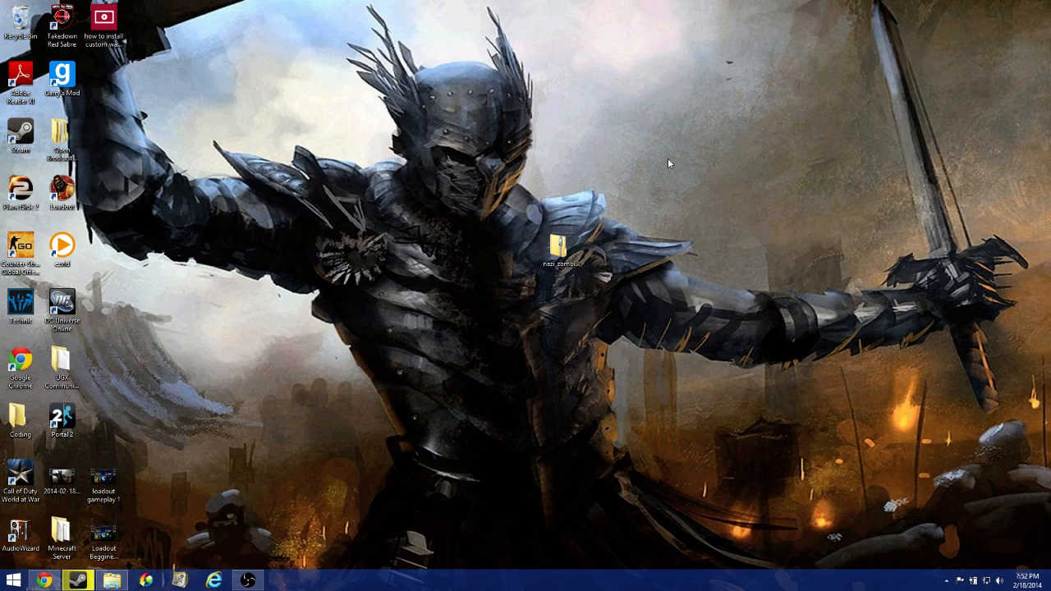
# Search Windows for 'folder' and launch Folder Options from the results
pyautogui.click(561, 246)
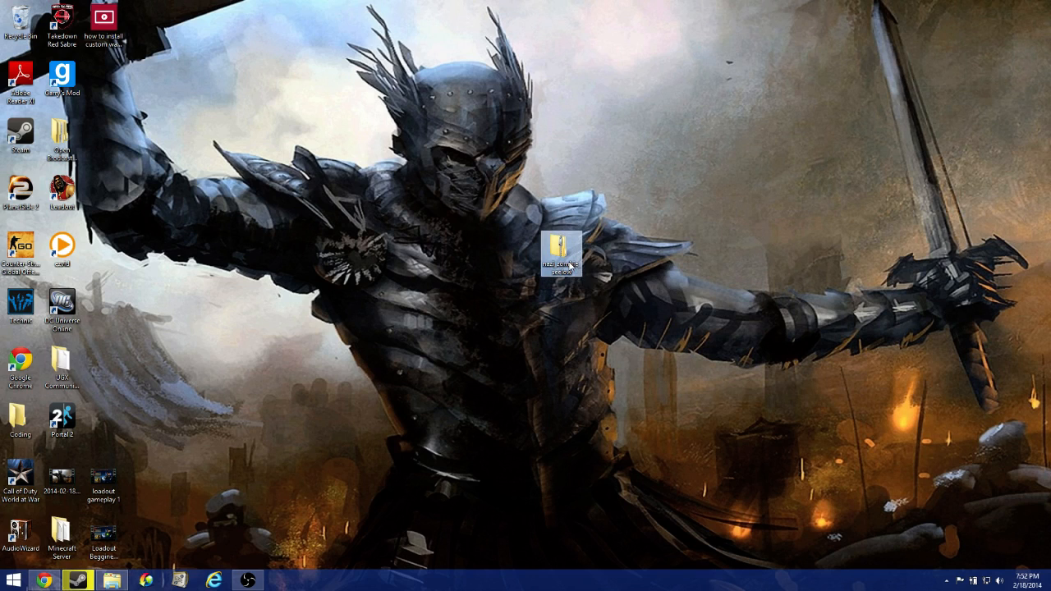
pyautogui.moveTo(558, 250)
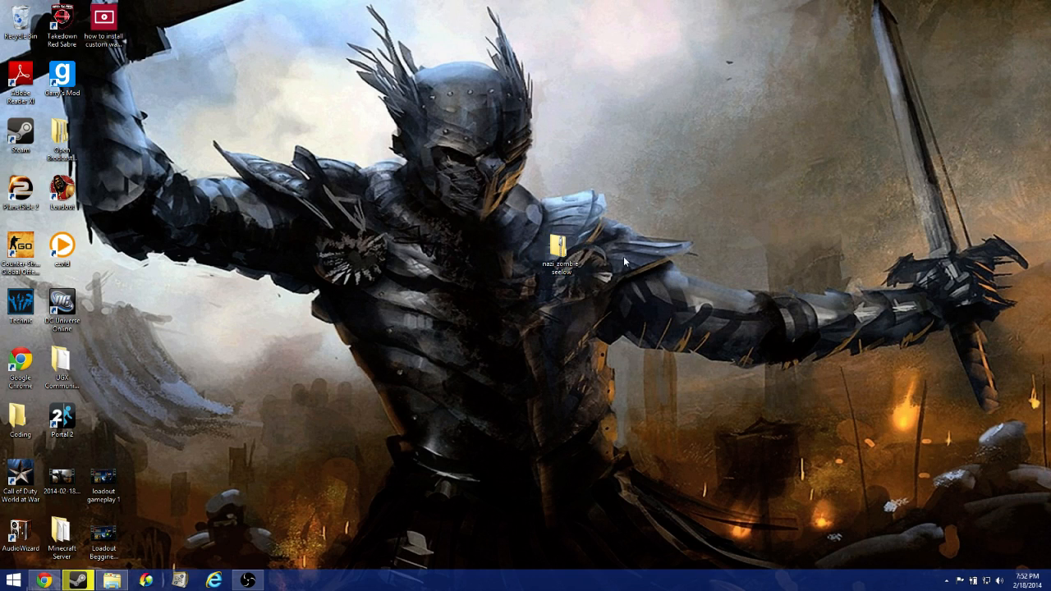
pyautogui.moveTo(565, 266)
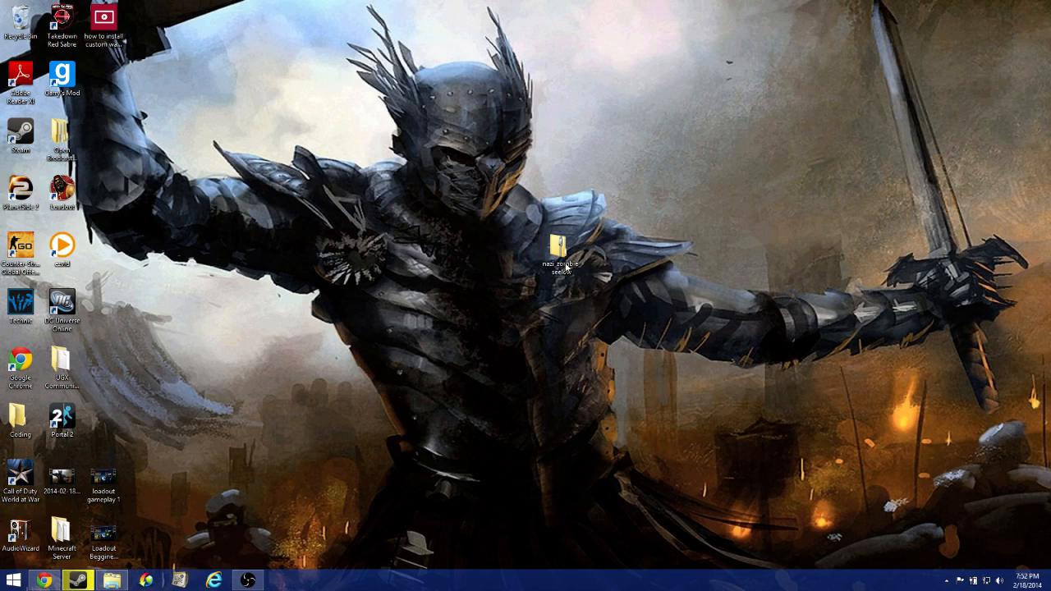
pyautogui.moveTo(261, 424)
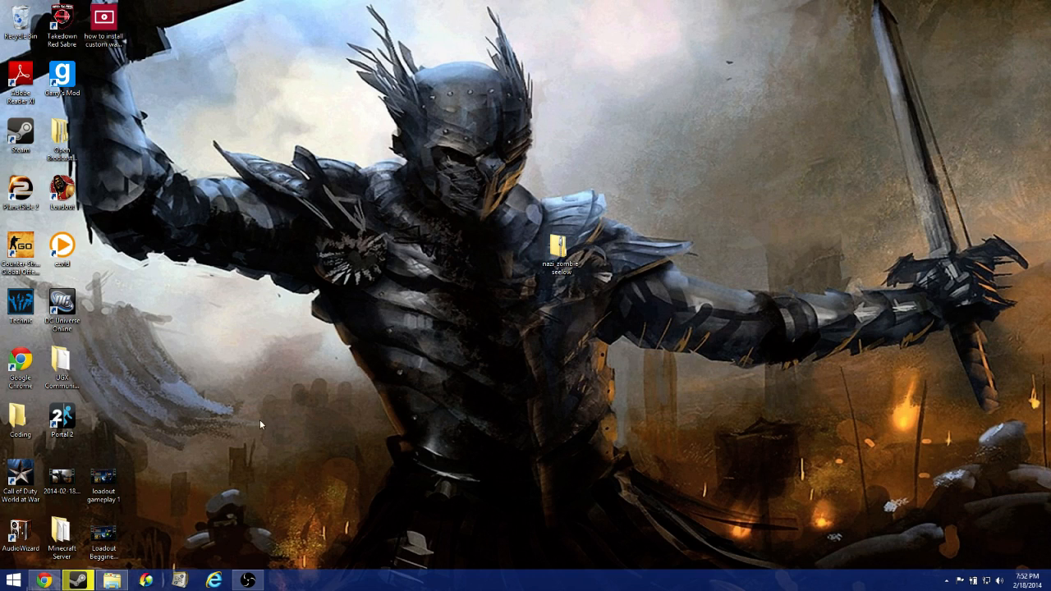
pyautogui.moveTo(278, 407)
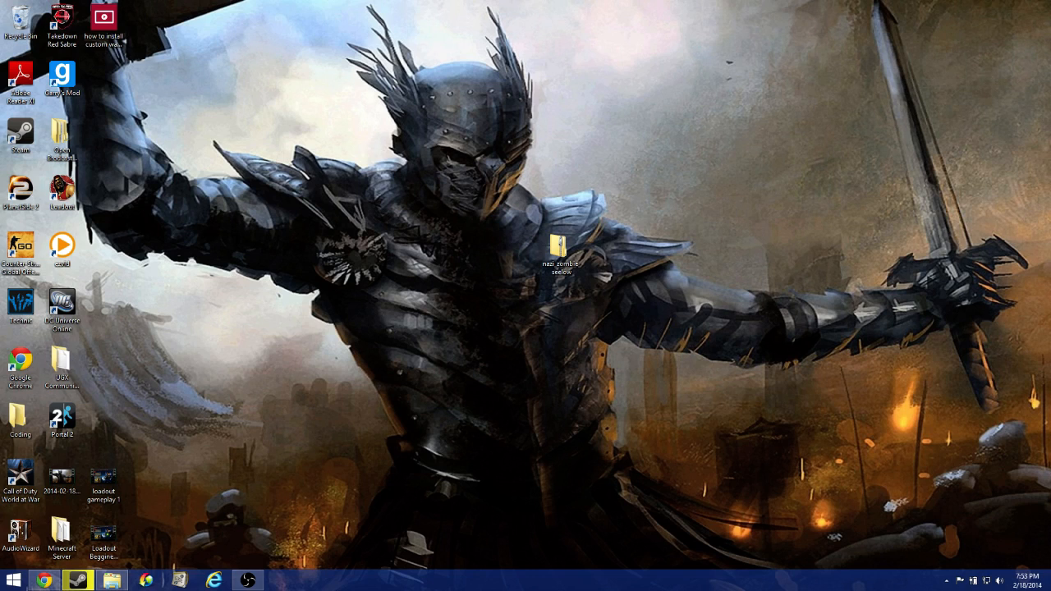
pyautogui.click(561, 250)
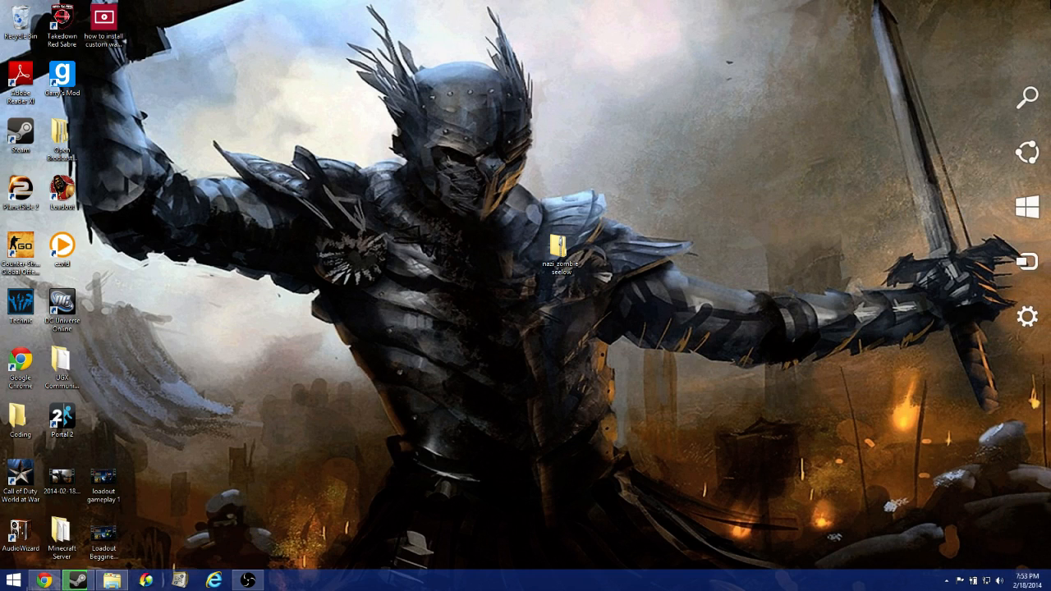
pyautogui.click(1025, 96)
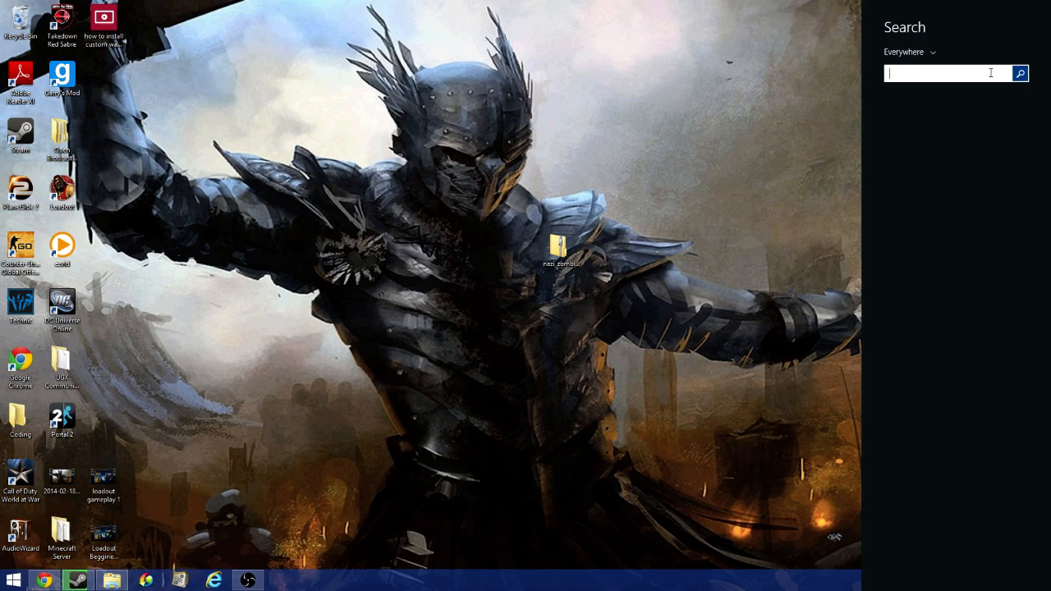
pyautogui.write('folder')
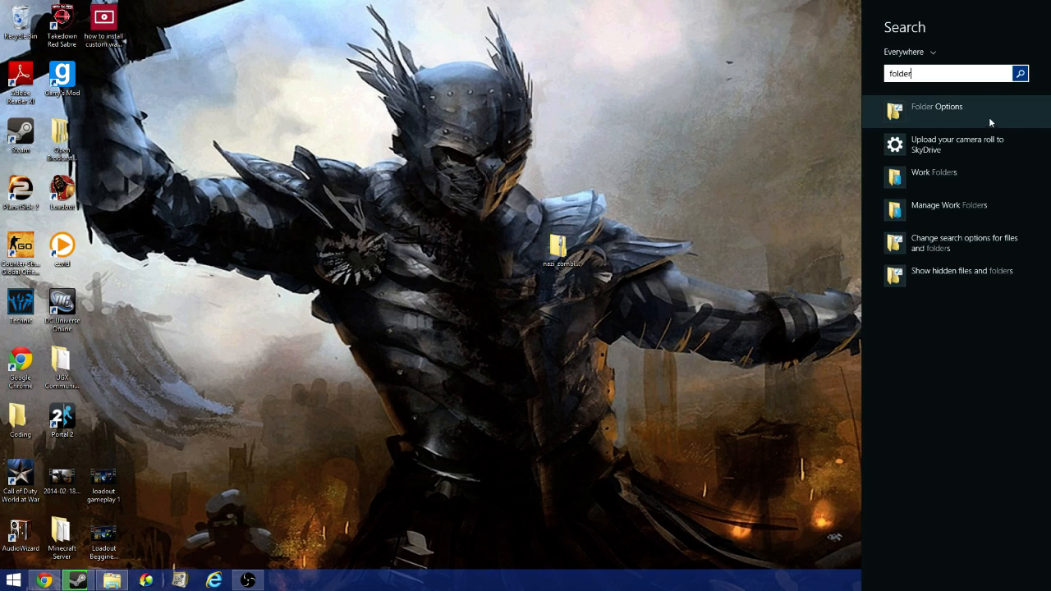
pyautogui.click(936, 106)
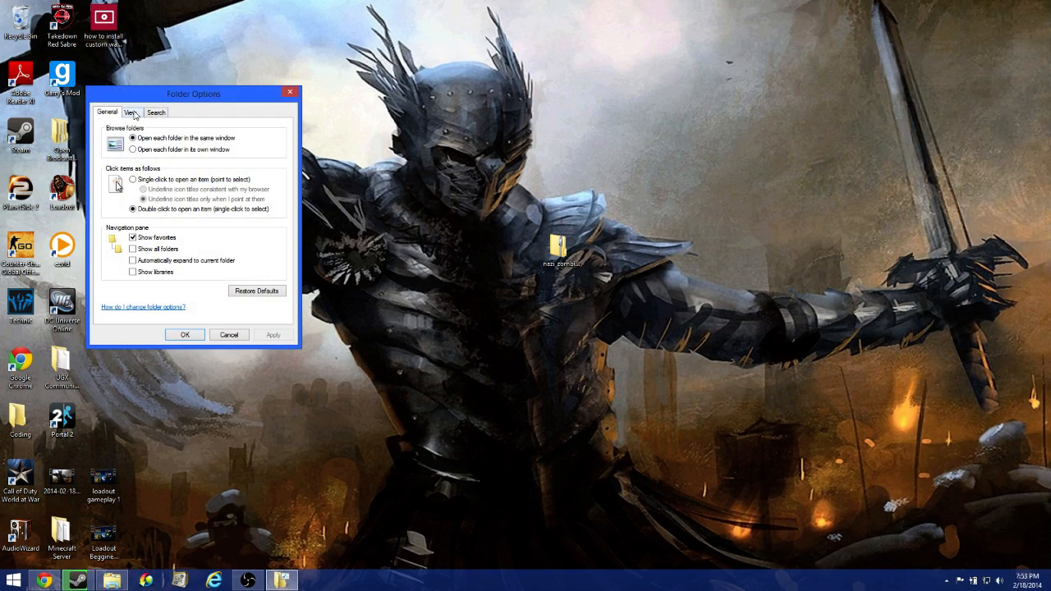
# Enable 'Show hidden files, folders, and drives', apply it, and bring up File Explorer on This PC
pyautogui.click(131, 112)
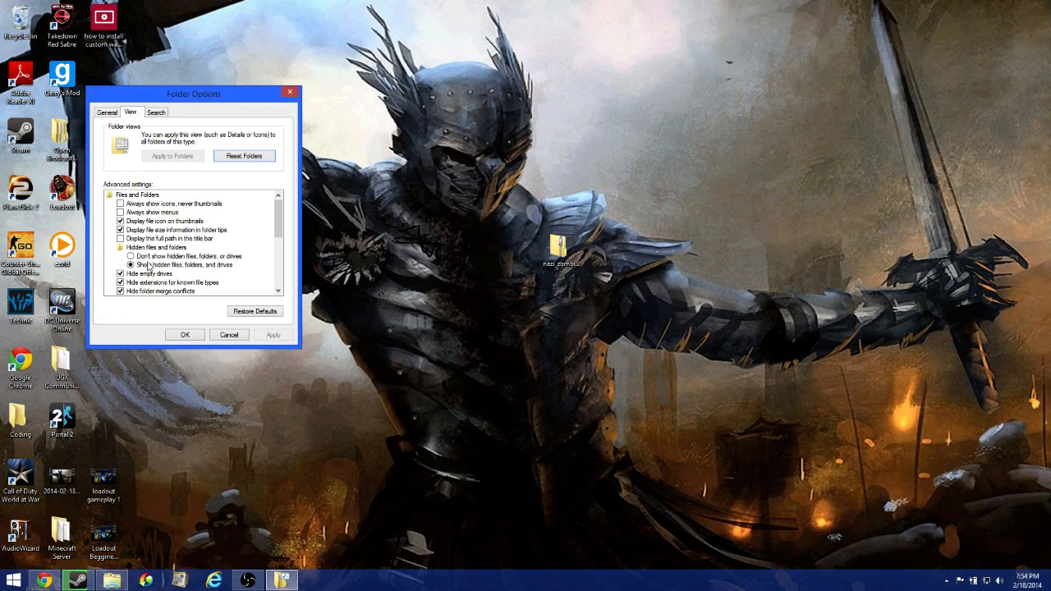
pyautogui.click(131, 256)
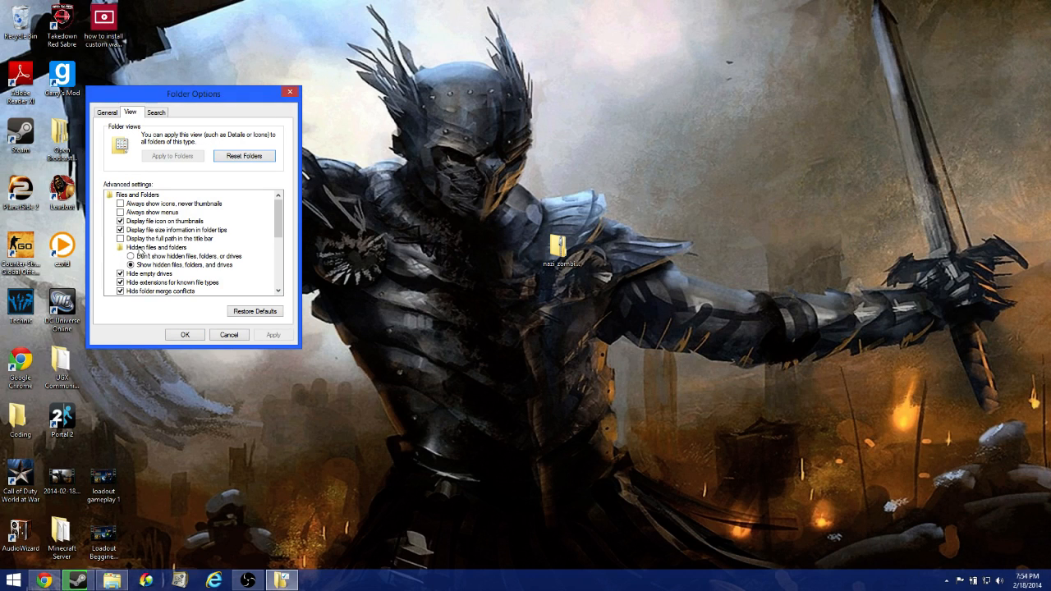
pyautogui.click(156, 246)
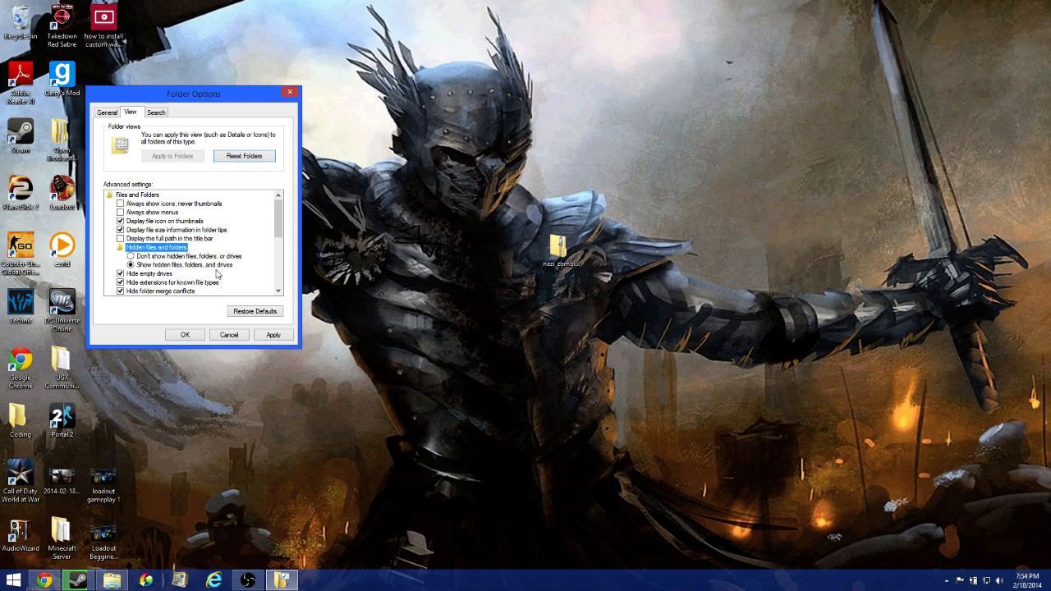
pyautogui.click(131, 265)
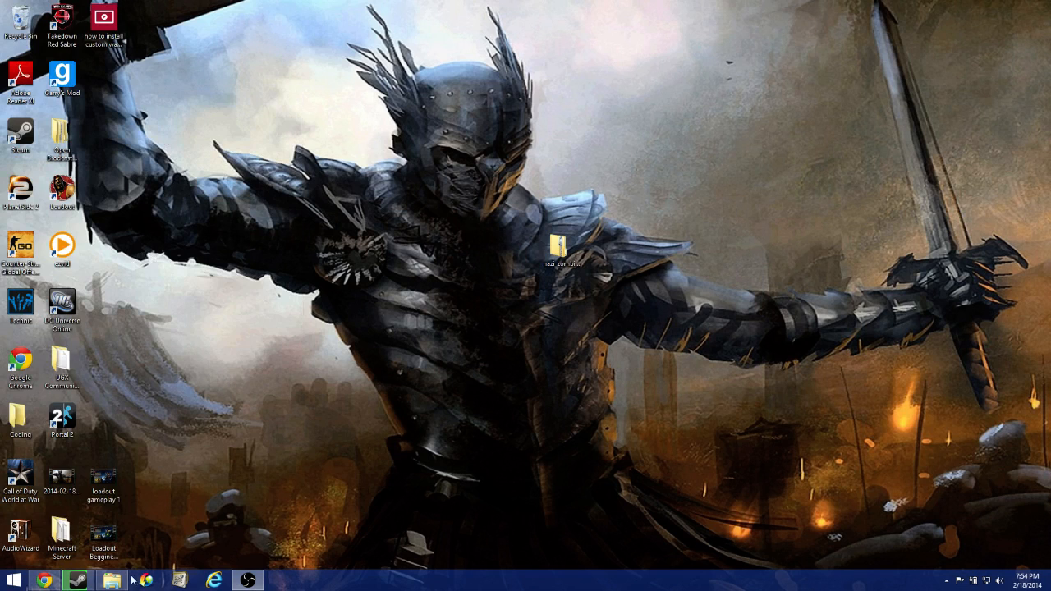
pyautogui.click(111, 580)
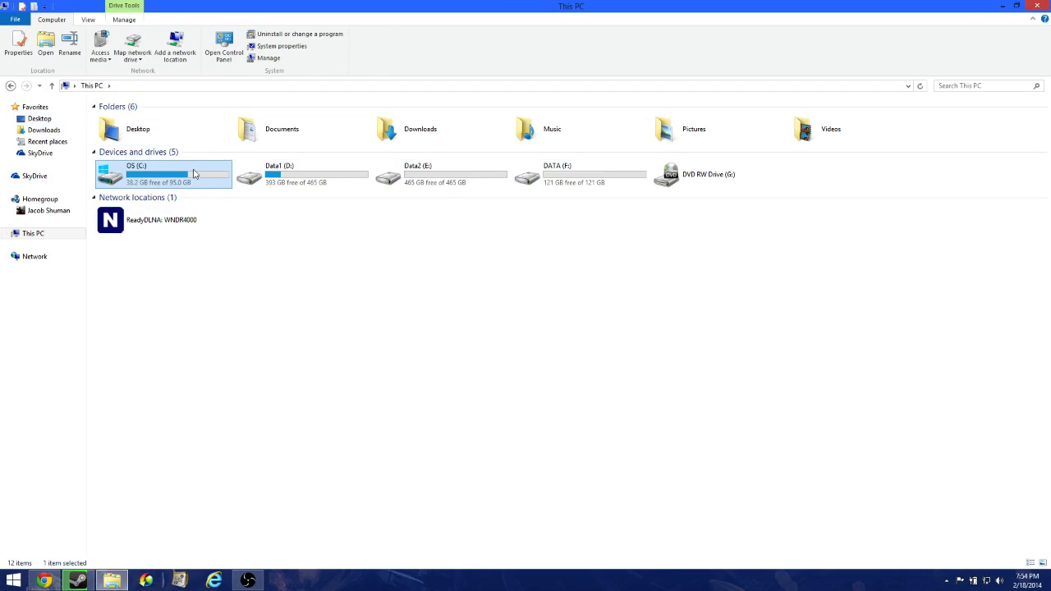
pyautogui.moveTo(202, 178)
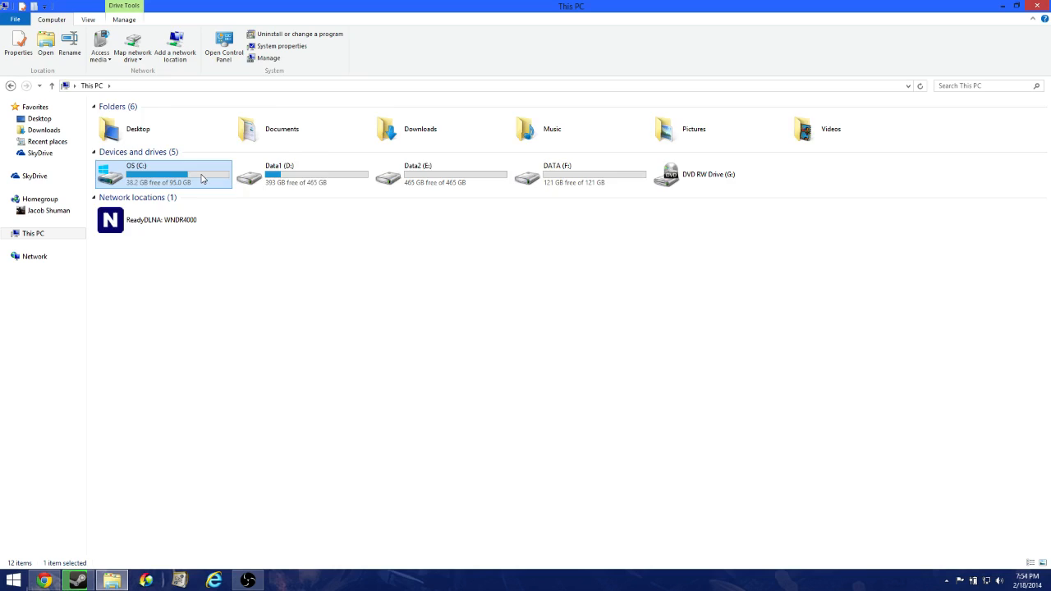
# Browse from OS (C:) through Users into the user's profile folder
pyautogui.doubleClick(134, 174)
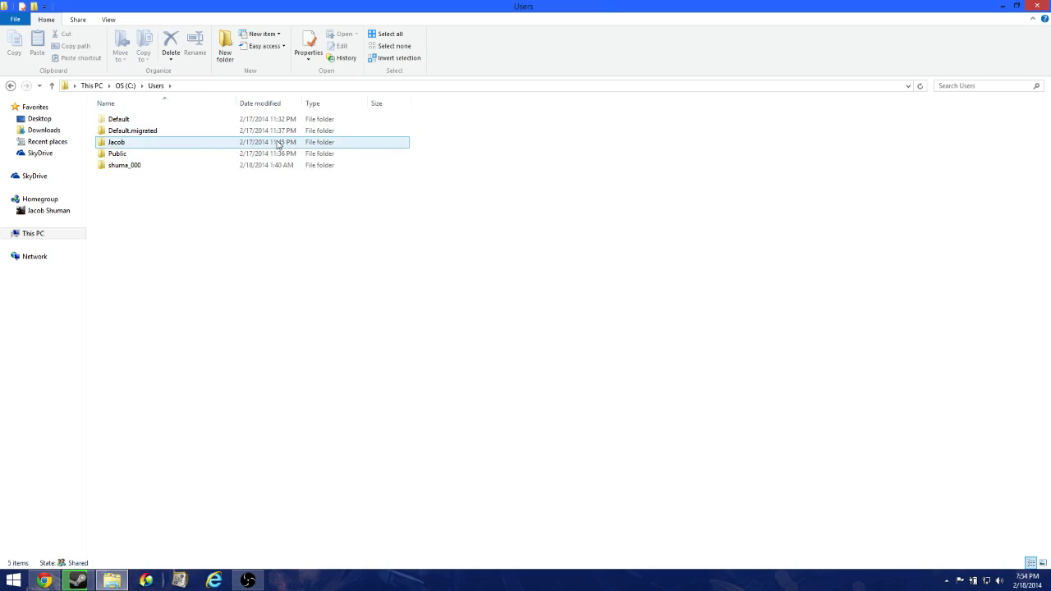
pyautogui.moveTo(282, 144)
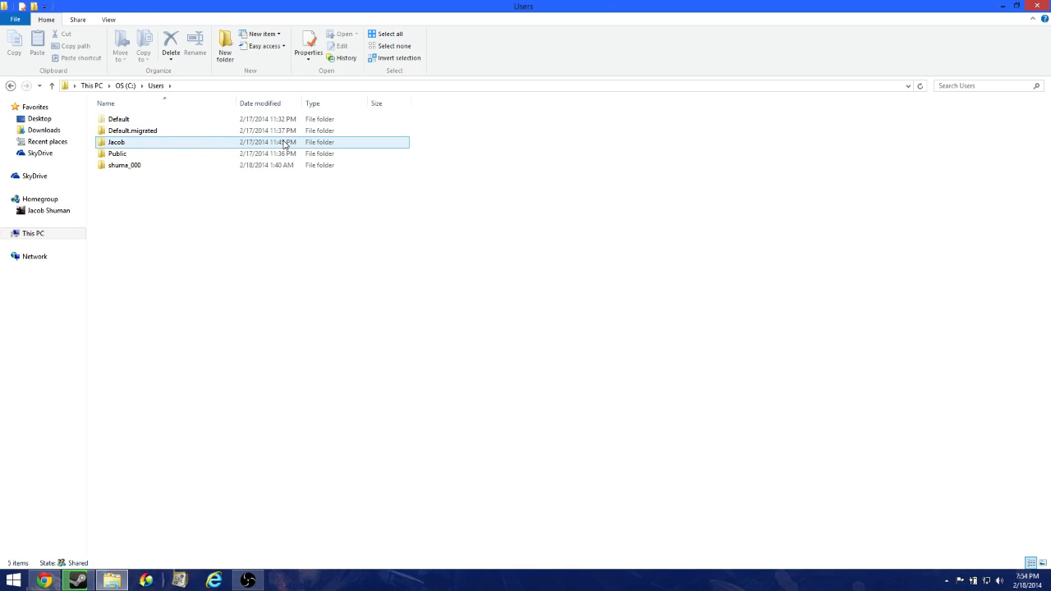
pyautogui.doubleClick(115, 142)
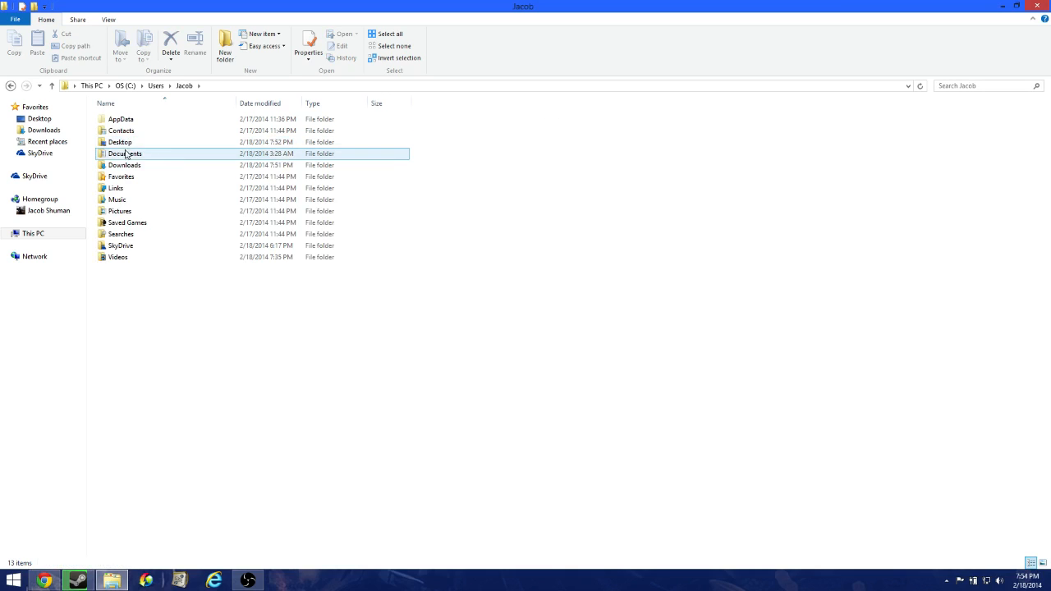
# Browse AppData\Local\Activision\CoDWaW\mods and bring up the nazi_zombie_seelow zip's context menu
pyautogui.click(122, 132)
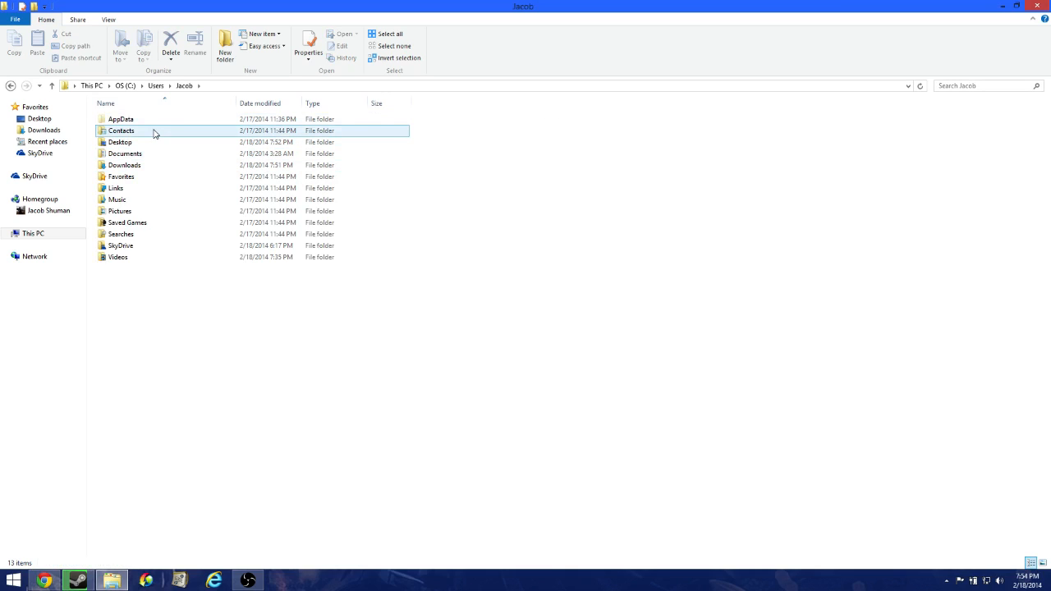
pyautogui.click(122, 119)
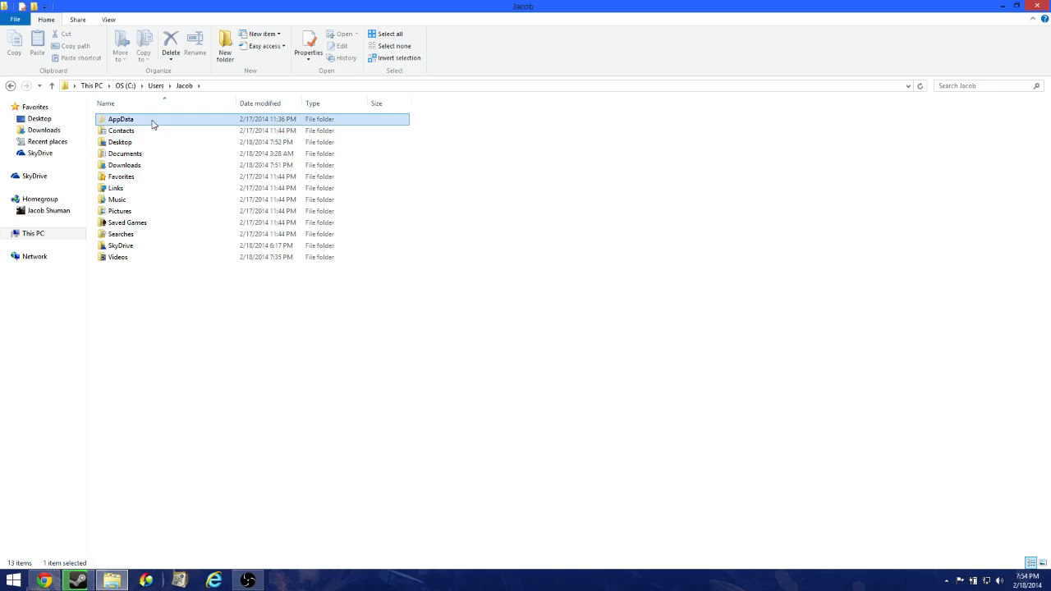
pyautogui.doubleClick(122, 118)
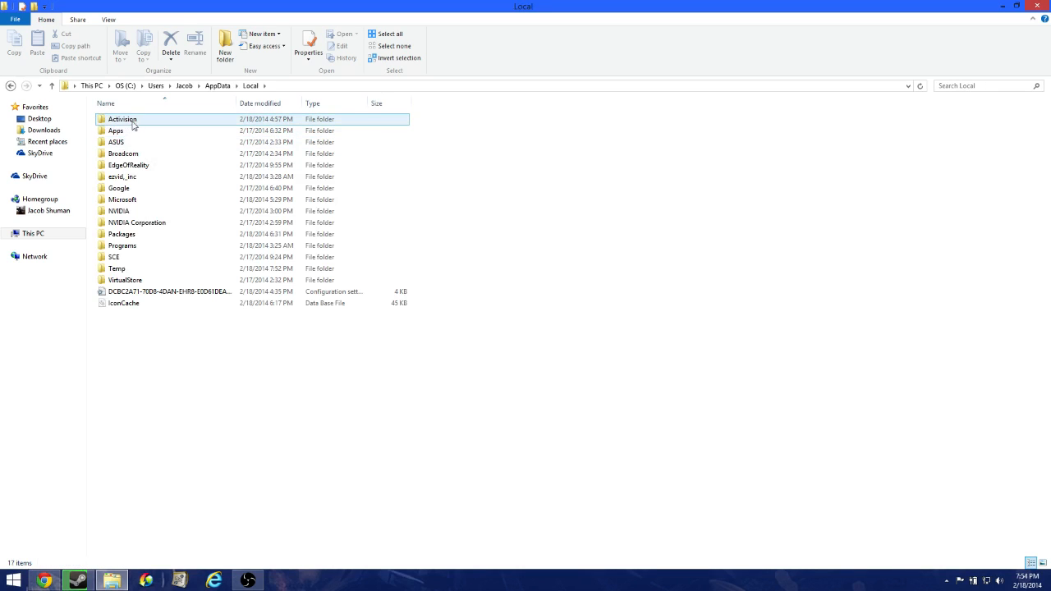
pyautogui.doubleClick(121, 118)
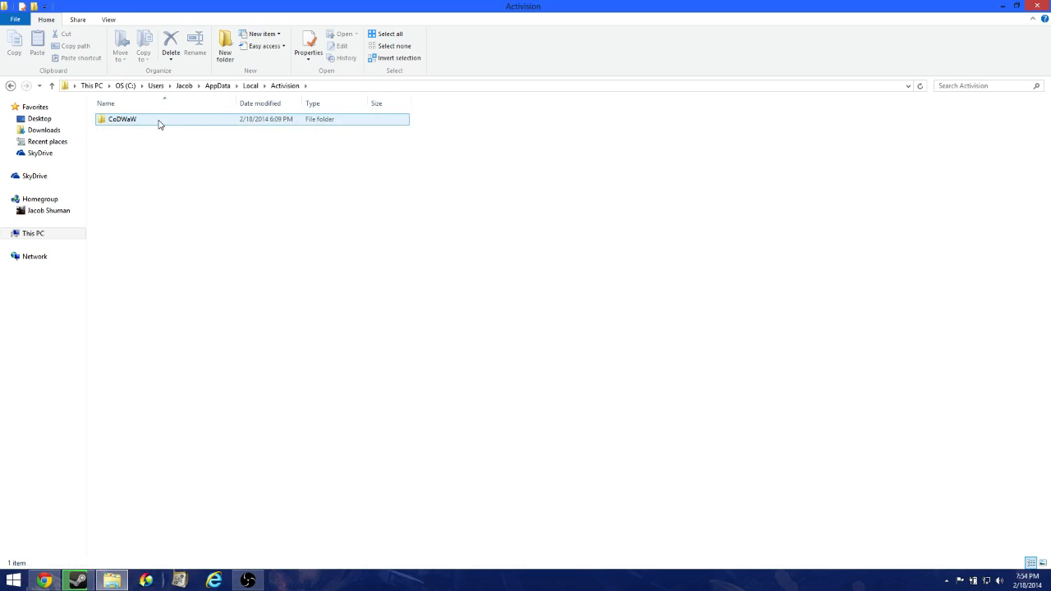
pyautogui.doubleClick(122, 119)
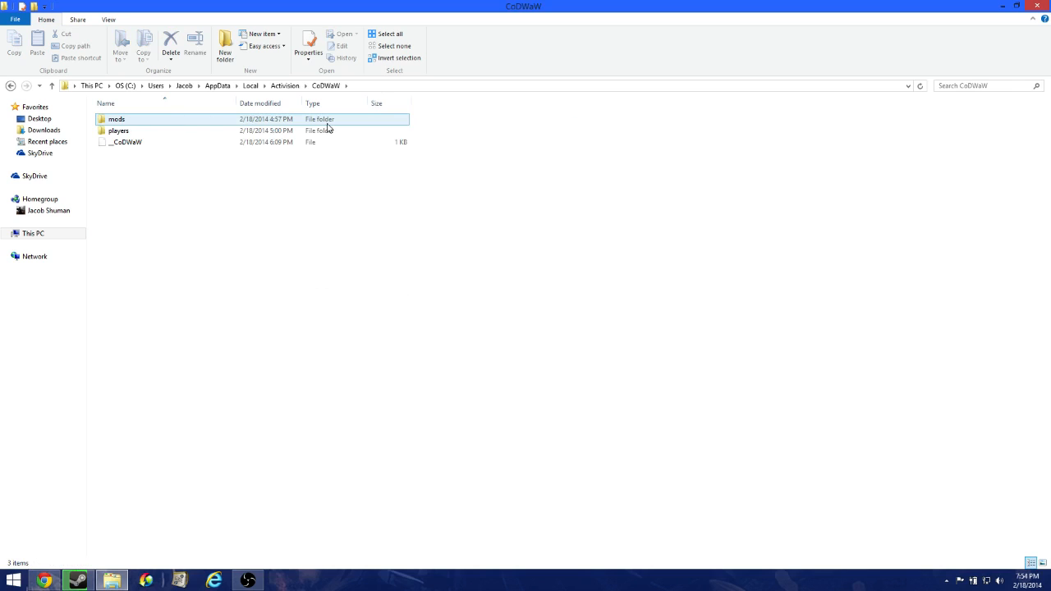
pyautogui.doubleClick(117, 119)
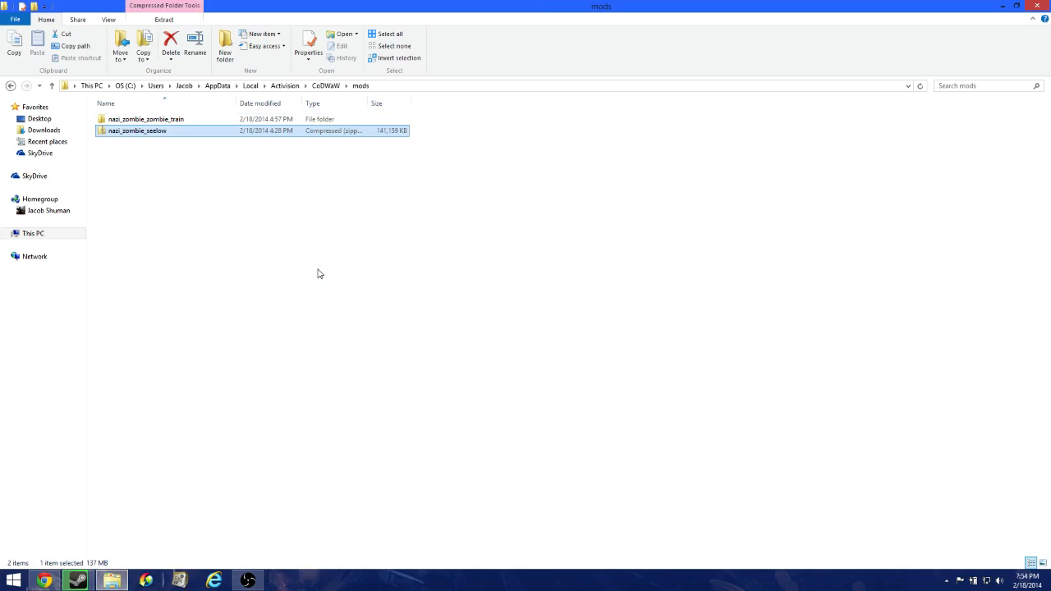
pyautogui.rightClick(138, 132)
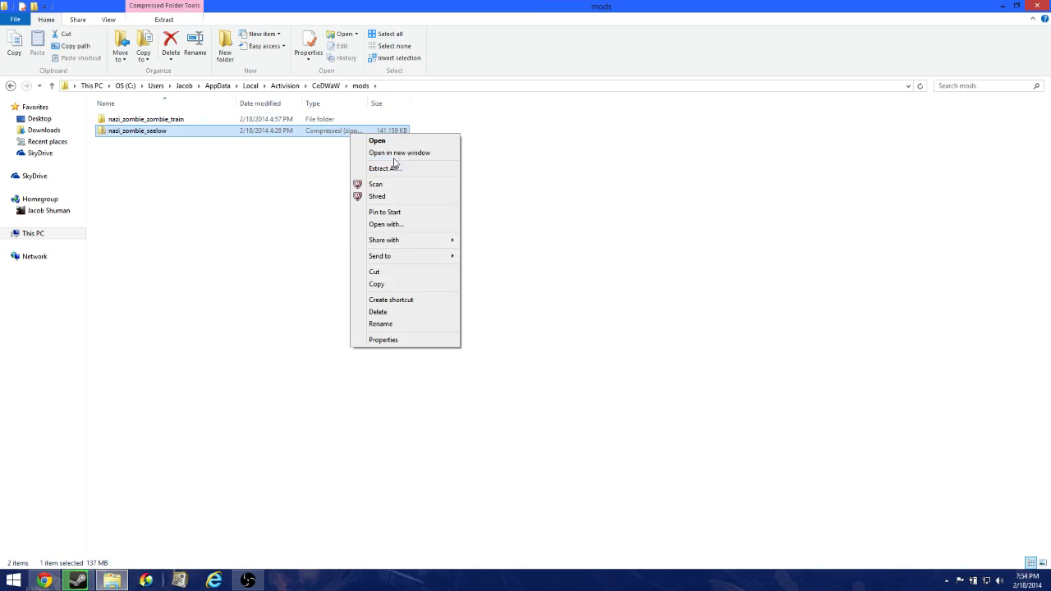
# Extract nazi_zombie_seelow.zip into the mods folder, then delete the leftover zip
pyautogui.click(381, 167)
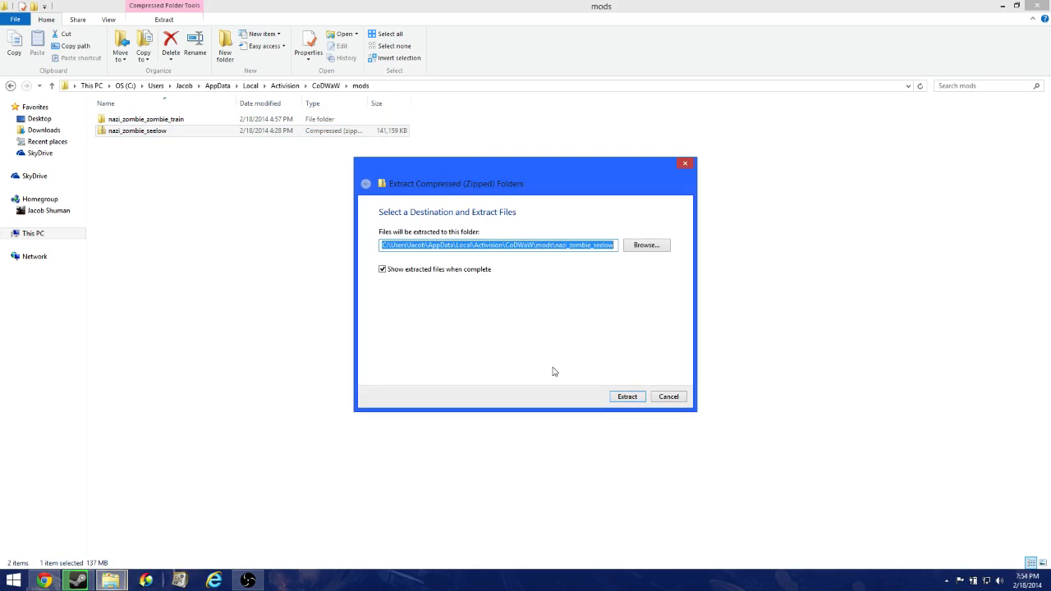
pyautogui.click(627, 396)
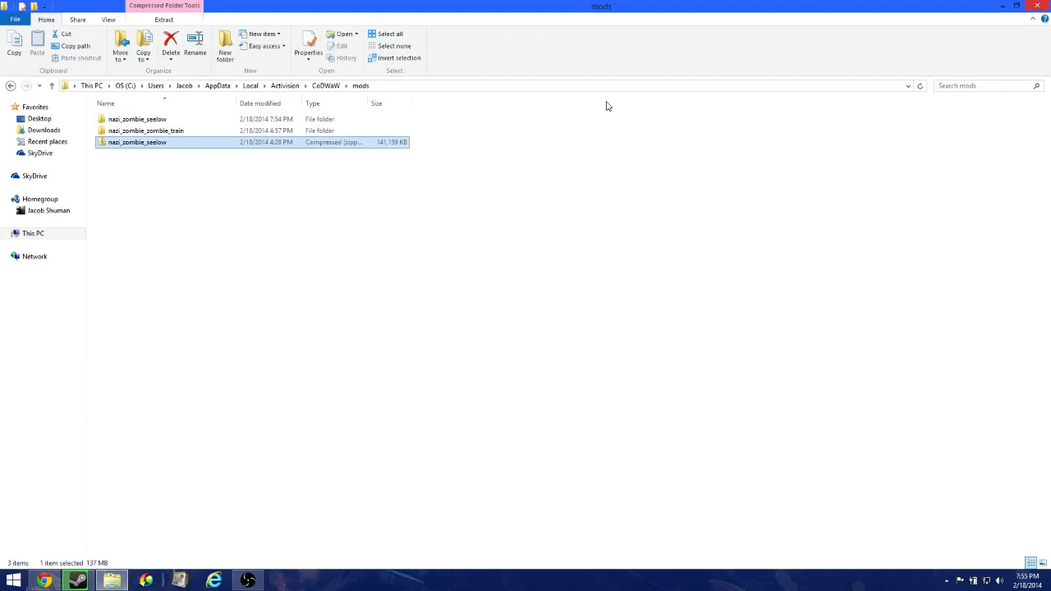
pyautogui.rightClick(138, 141)
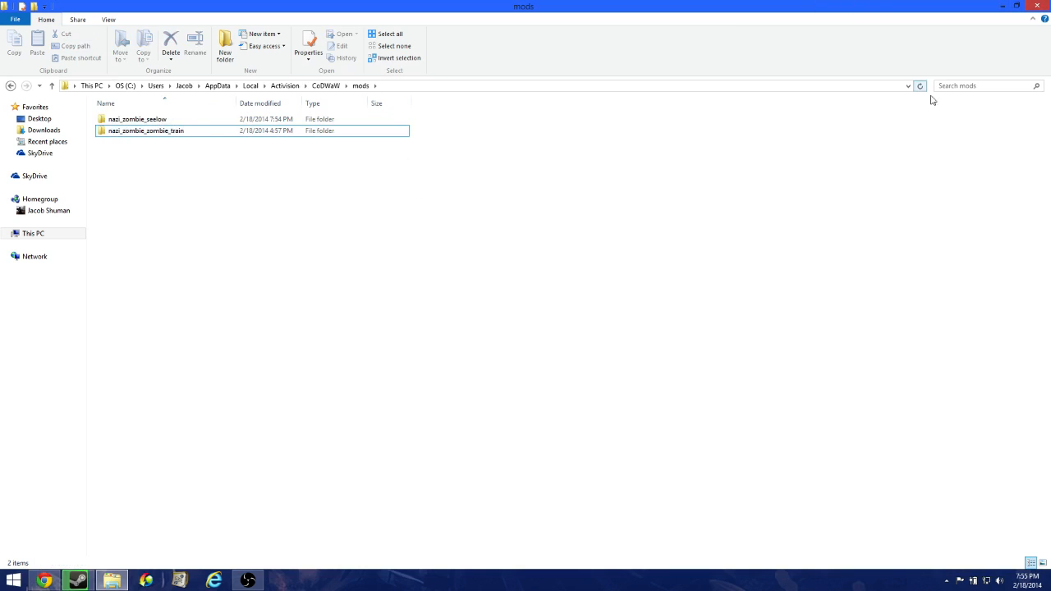
pyautogui.moveTo(368, 148)
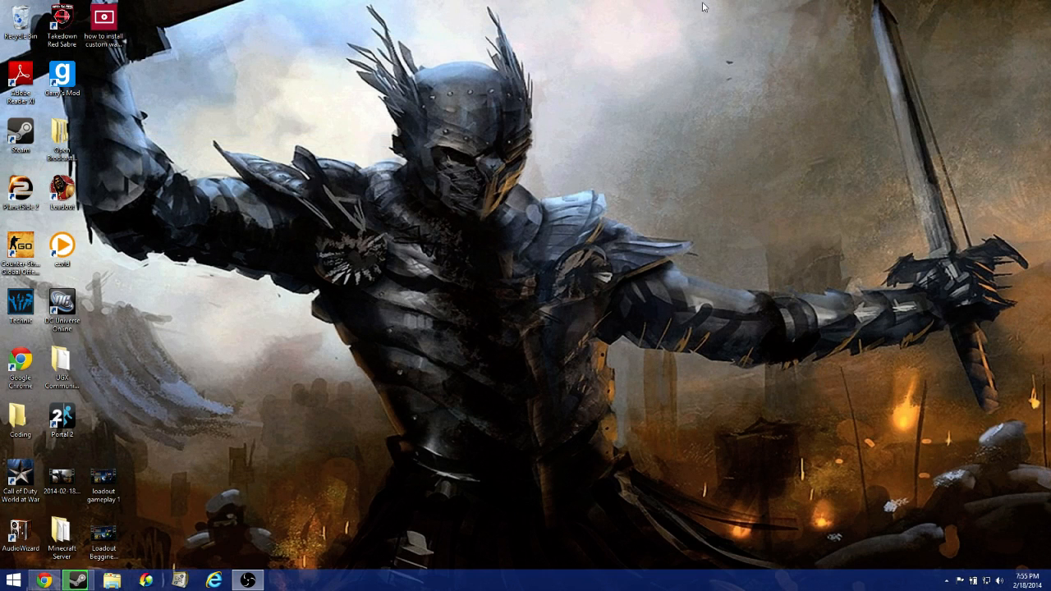
pyautogui.moveTo(216, 125)
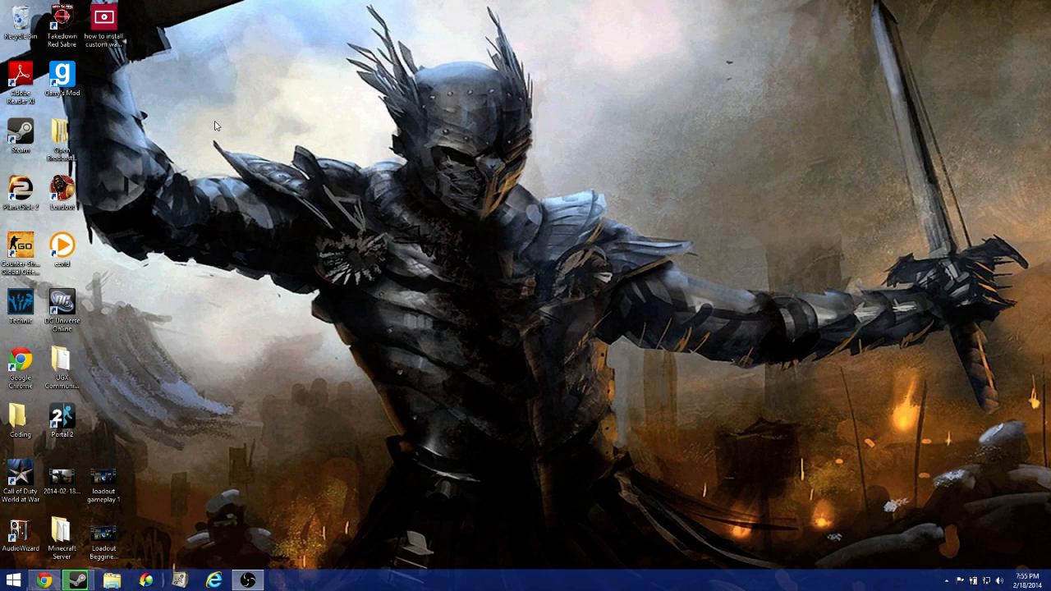
pyautogui.moveTo(135, 210)
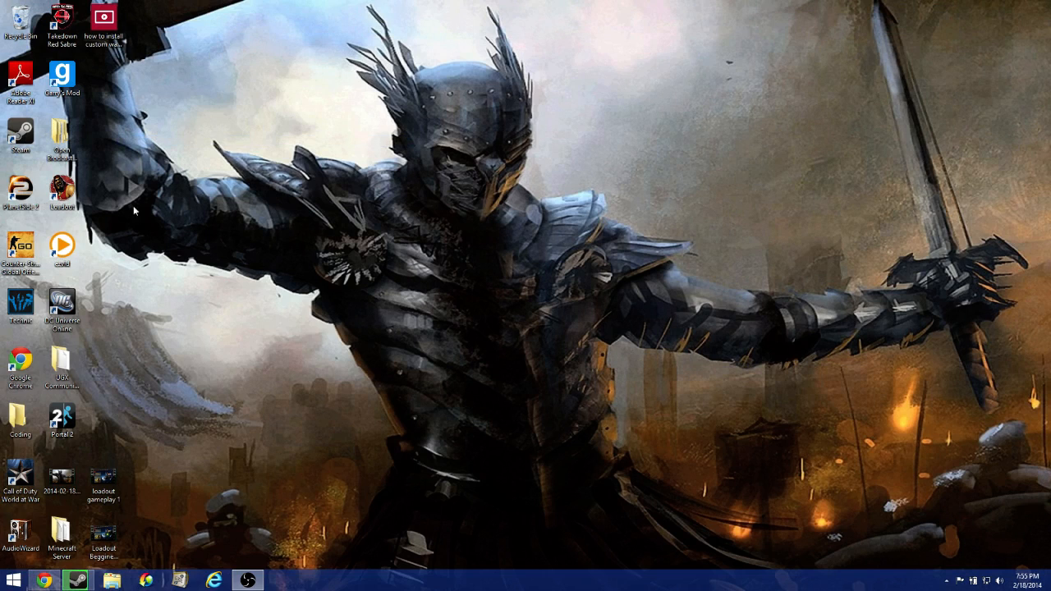
pyautogui.moveTo(322, 87)
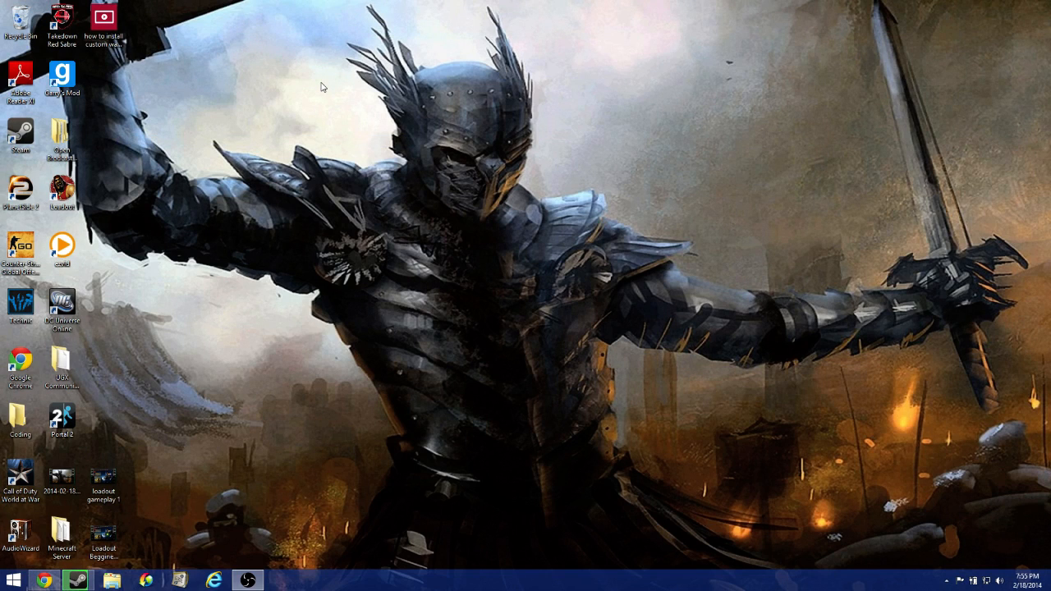